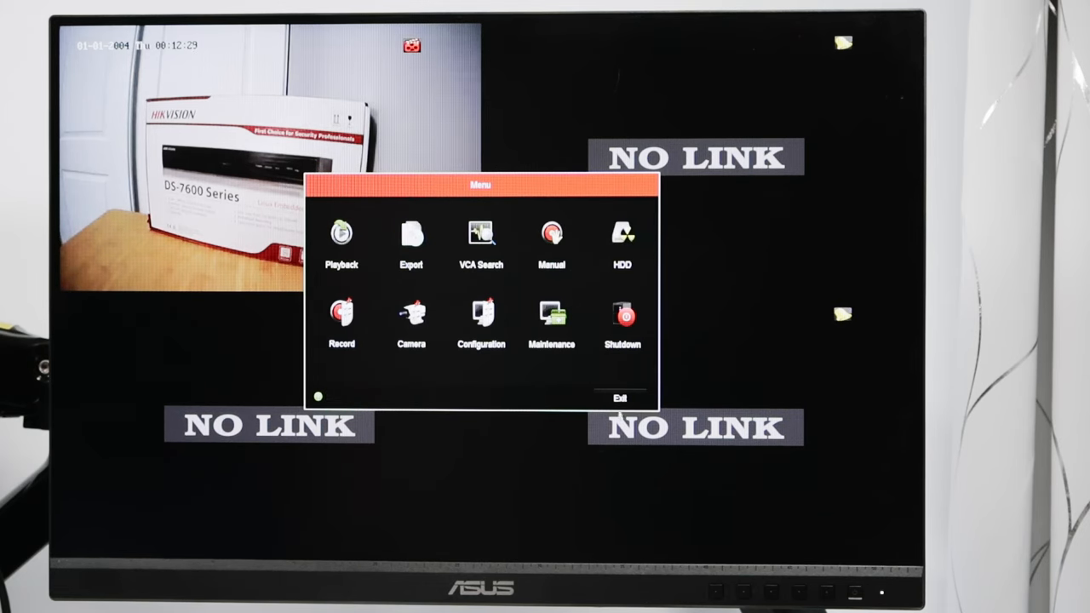
# Step: Exit the main menu to live view with camera 1, then bring up its shortcut menu
pyautogui.click(620, 398)
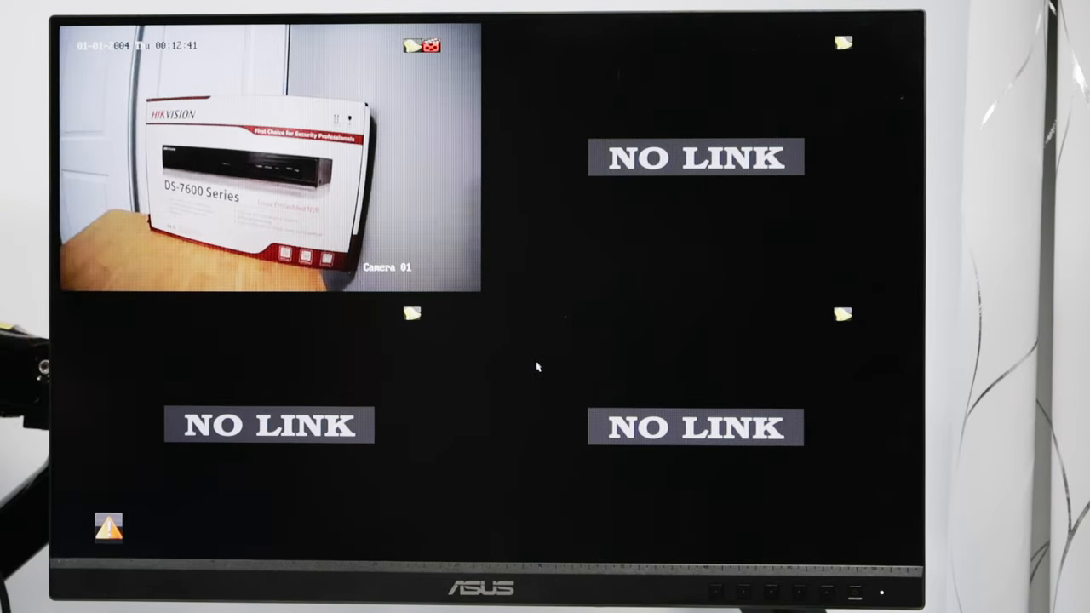
pyautogui.rightClick(537, 367)
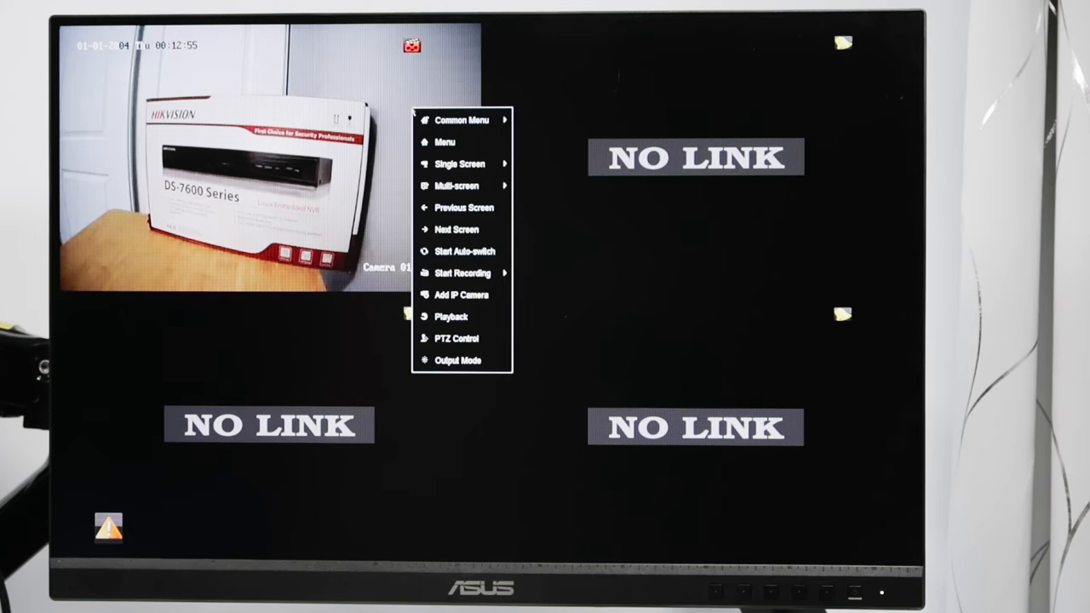
# Step: Go to Menu > HDD to view the 1863.02GB local disk listed as Normal
pyautogui.click(443, 142)
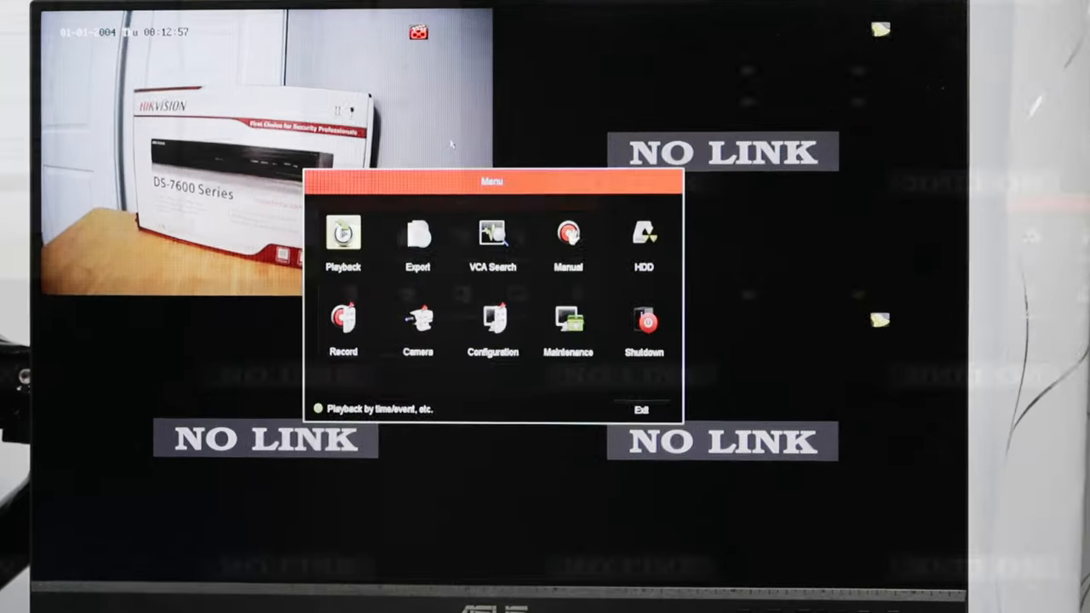
pyautogui.click(644, 235)
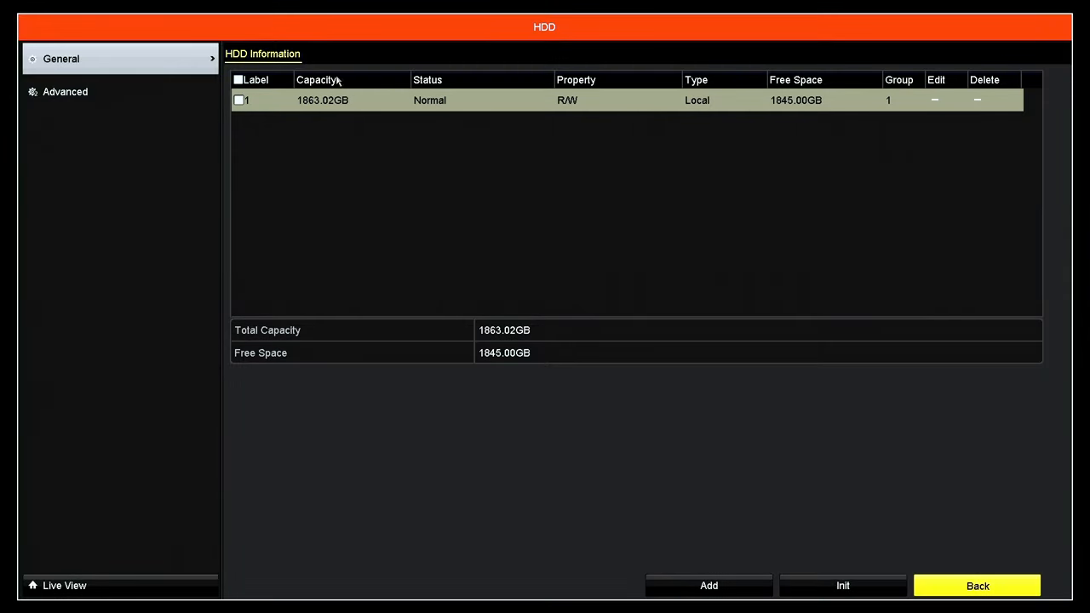
pyautogui.moveTo(419, 140)
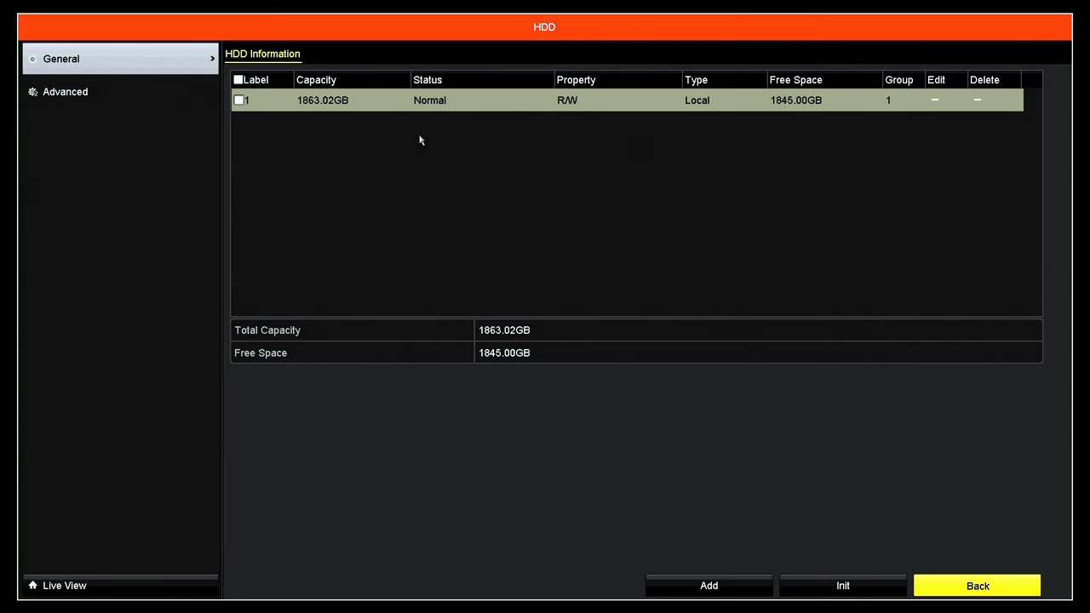
pyautogui.moveTo(716, 133)
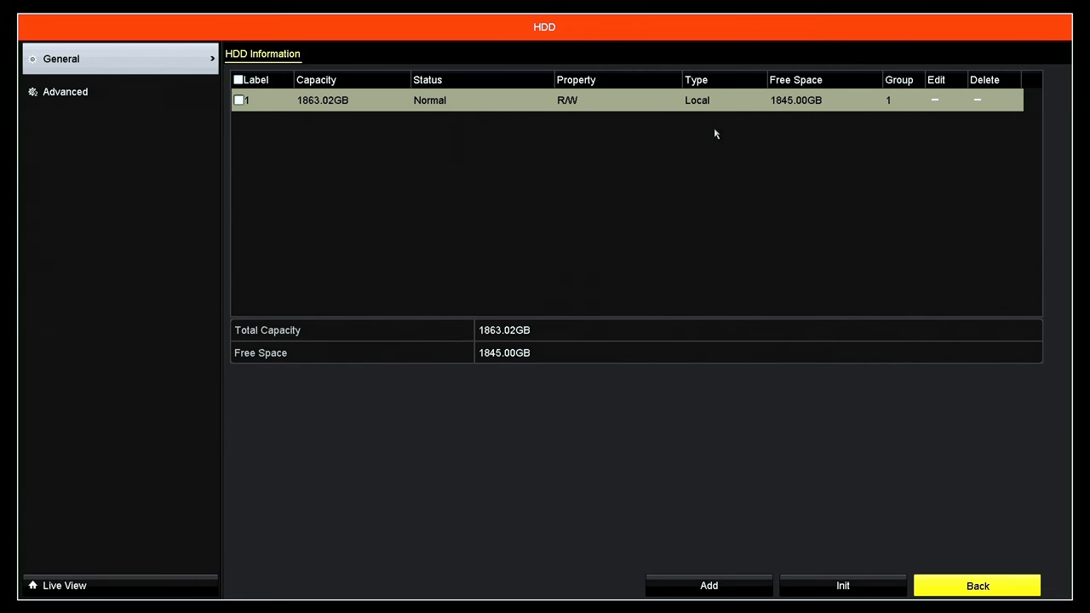
pyautogui.moveTo(746, 150)
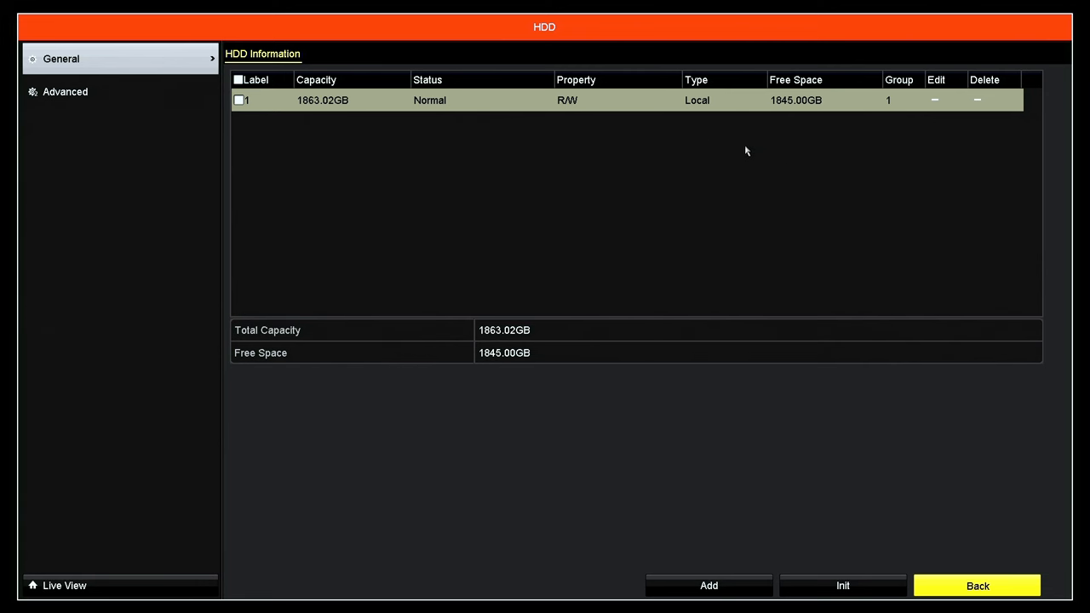
pyautogui.moveTo(715, 147)
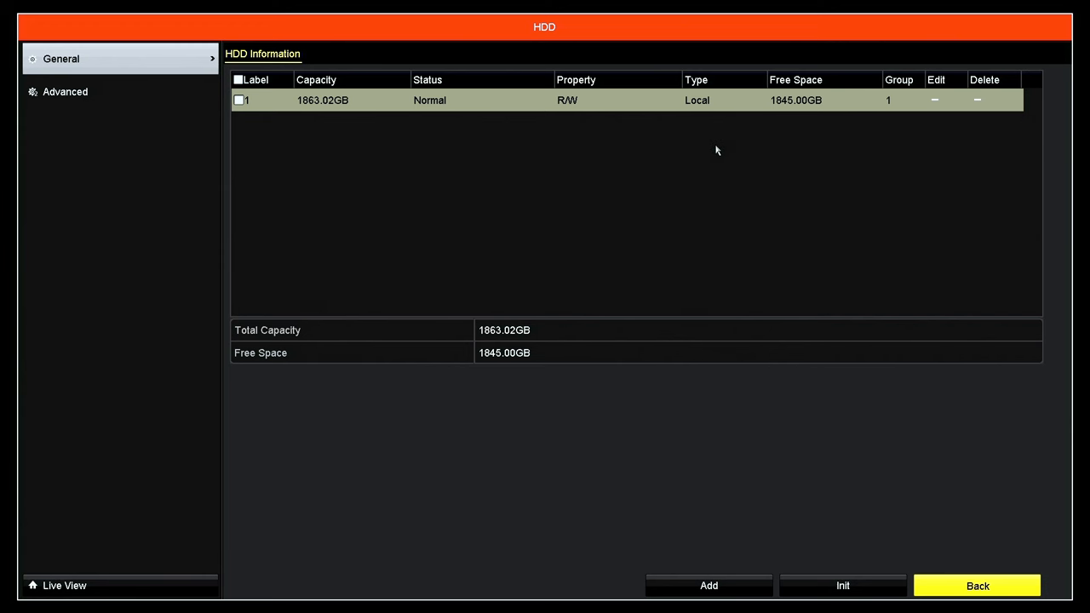
pyautogui.moveTo(715, 143)
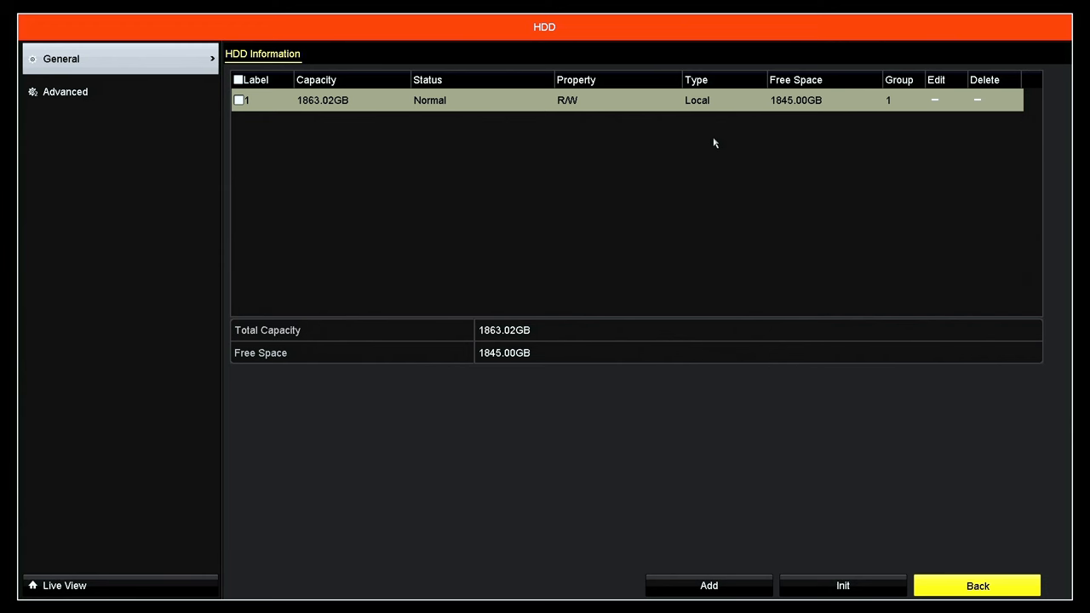
pyautogui.moveTo(348, 113)
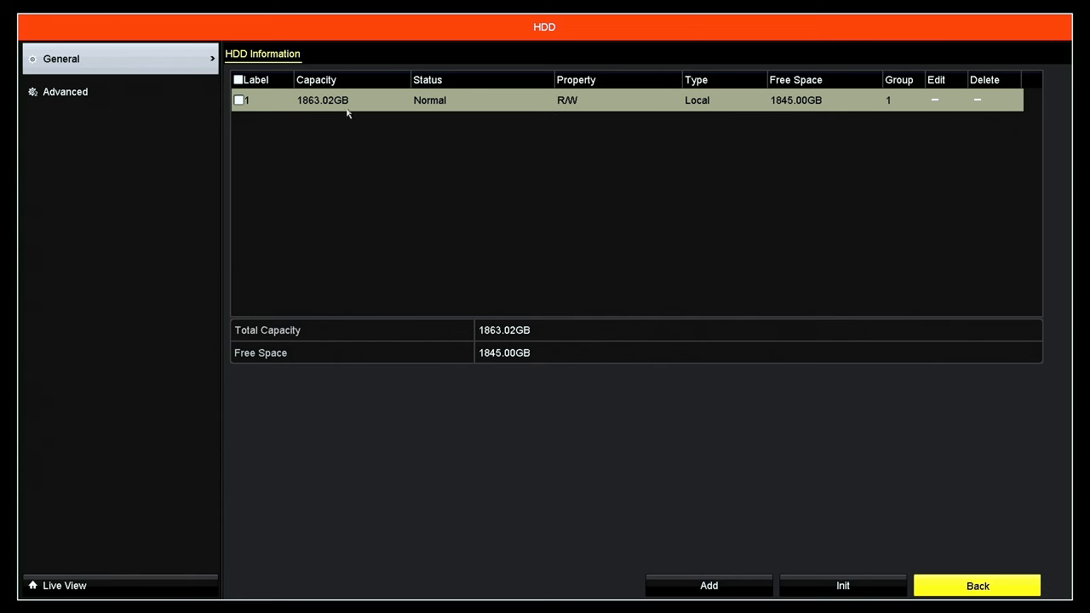
pyautogui.moveTo(300, 105)
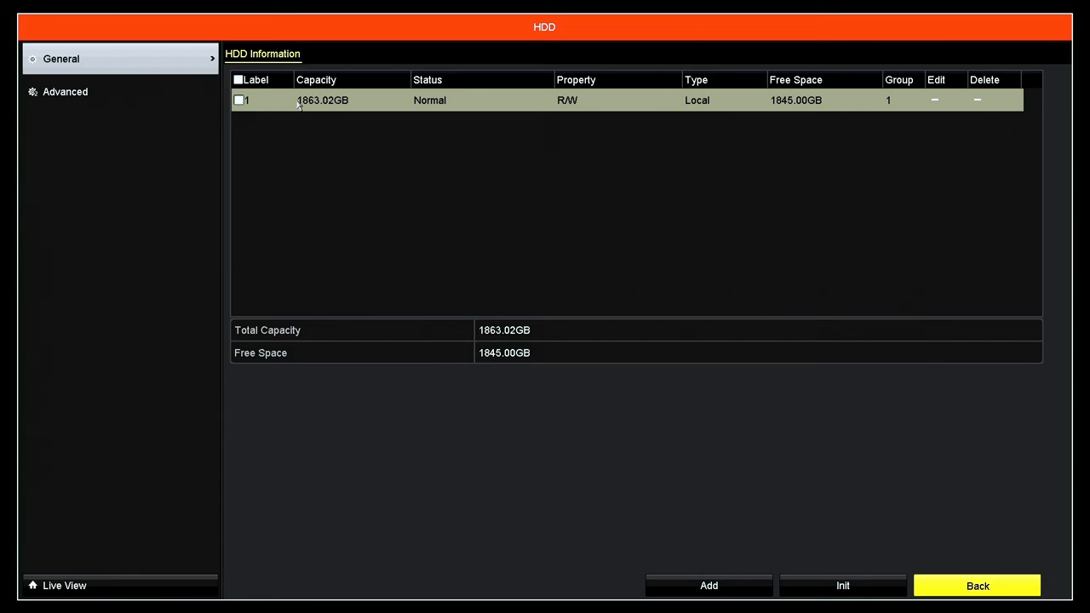
pyautogui.moveTo(611, 272)
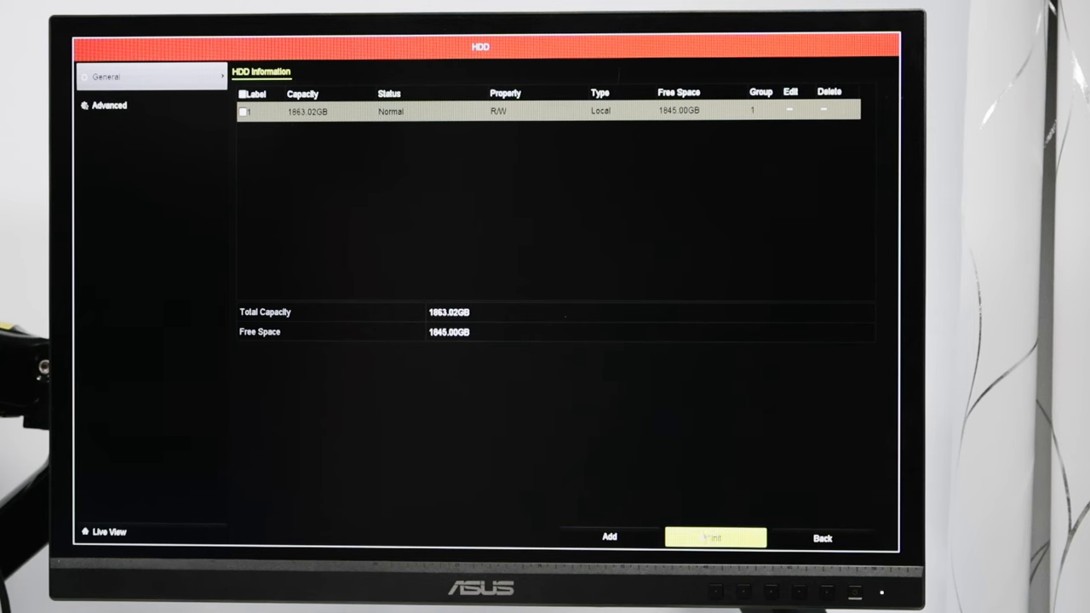
pyautogui.click(820, 538)
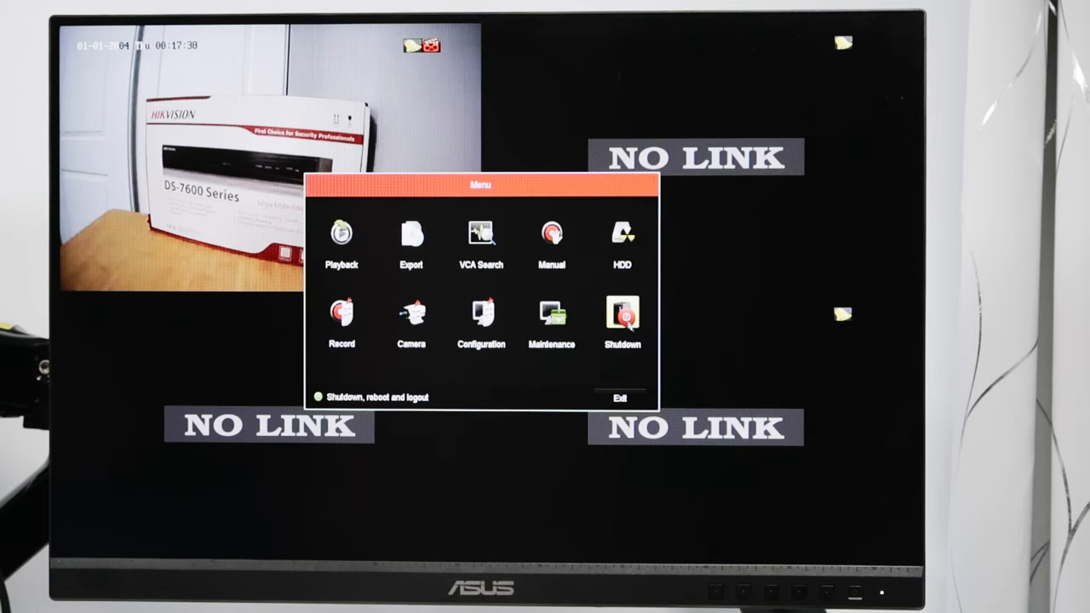
# Step: Reboot the recorder from the Shutdown dialog and confirm with Yes
pyautogui.click(621, 320)
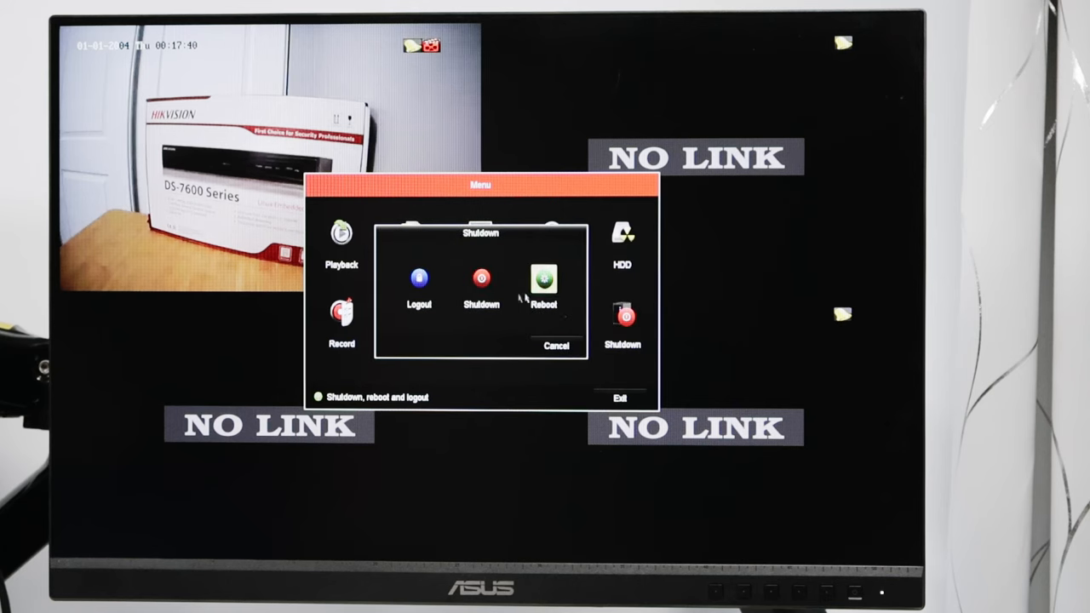
pyautogui.click(480, 286)
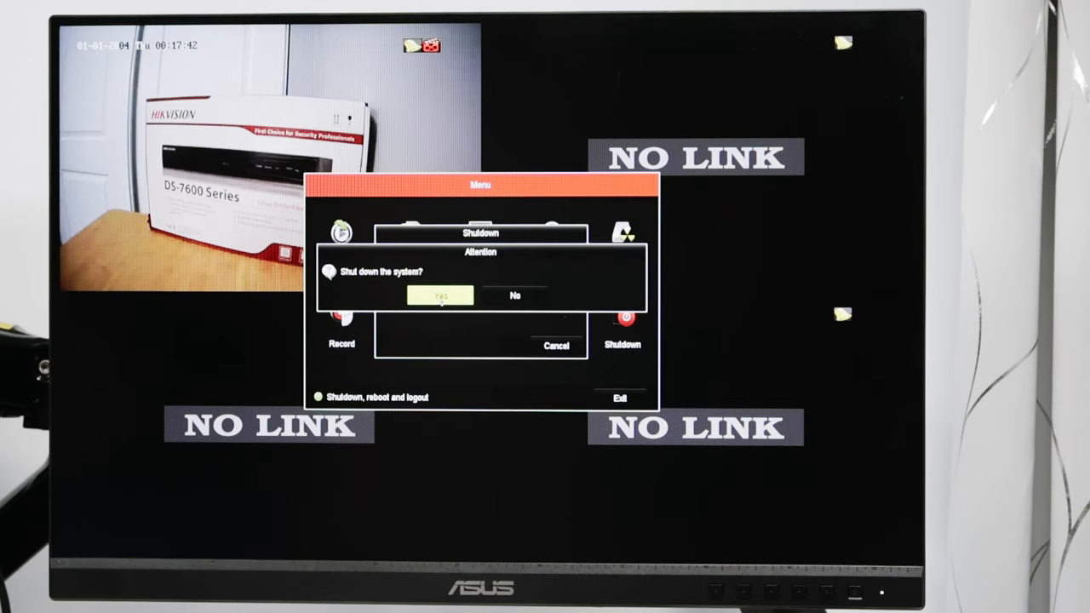
pyautogui.click(439, 297)
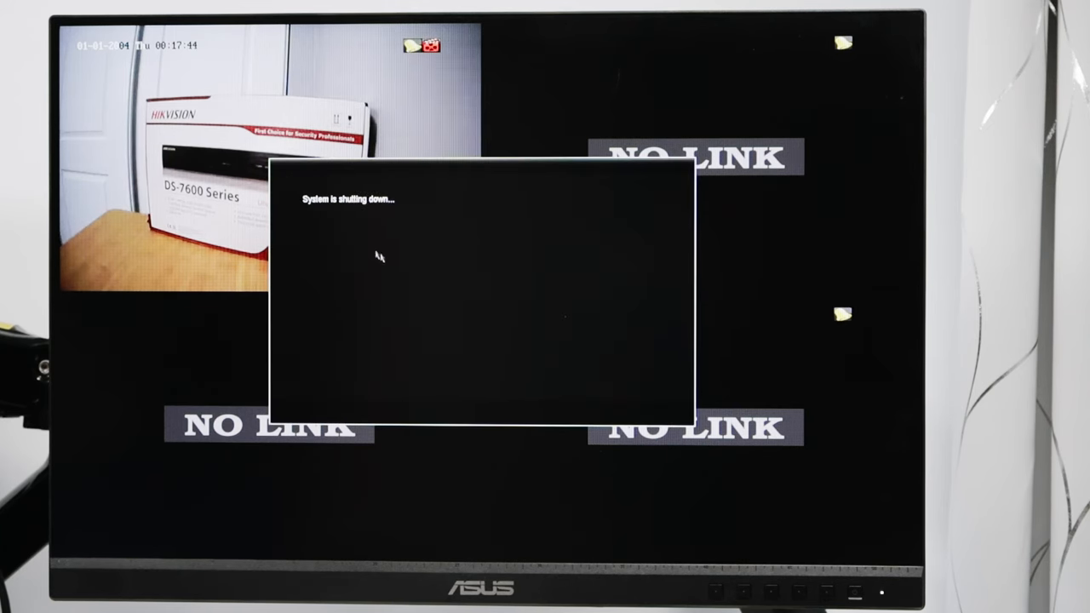
pyautogui.moveTo(374, 256)
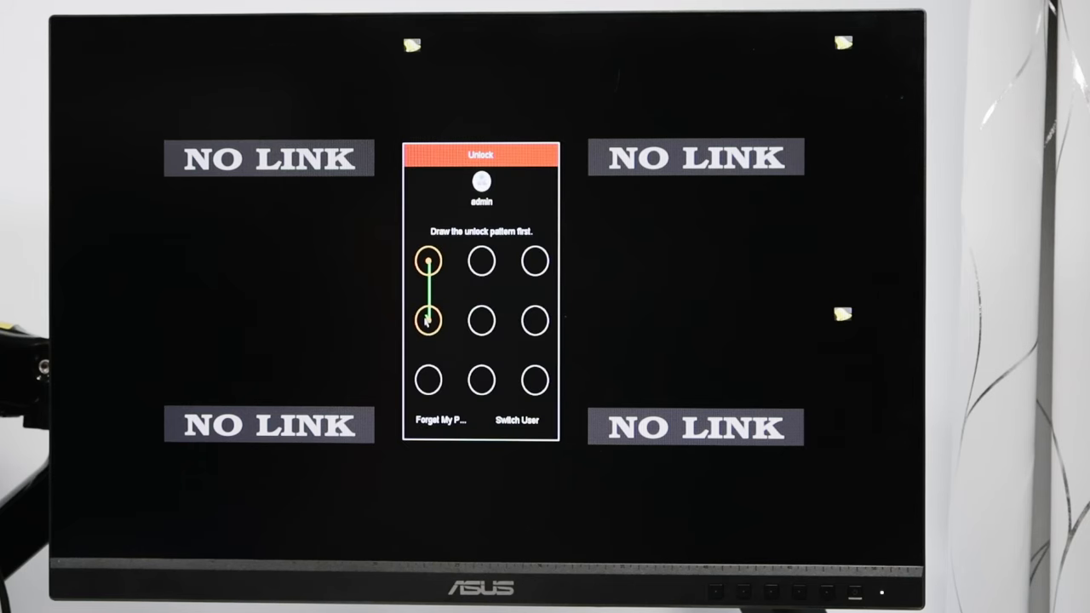
# Step: Unlock with the pattern, check drive 1 reads Normal on the HDD page, then go back to live view
pyautogui.moveTo(477, 271); pyautogui.dragTo(613, 407)
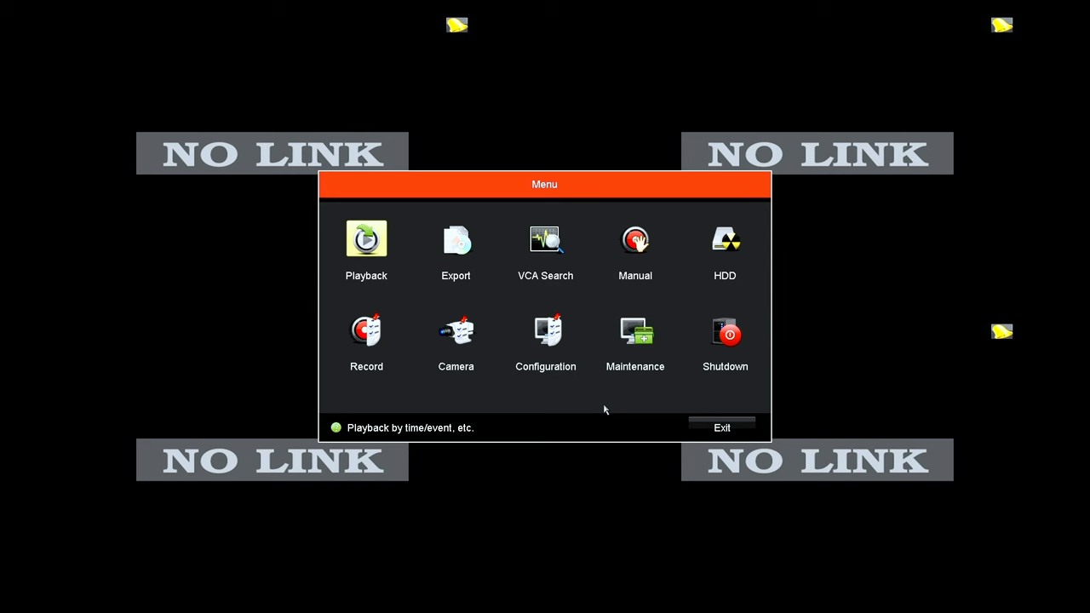
pyautogui.moveTo(725, 239)
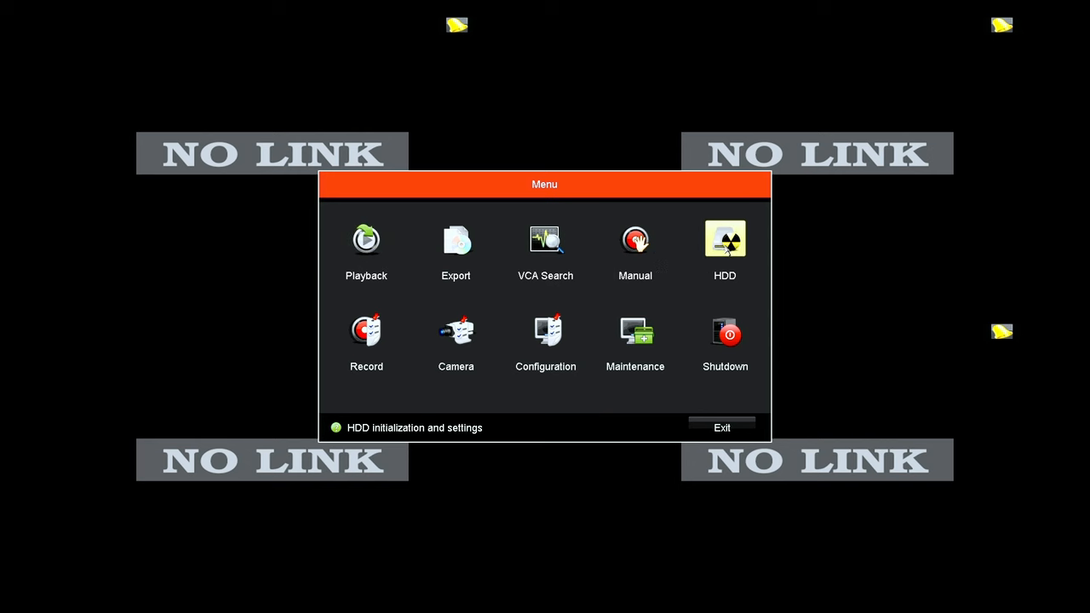
pyautogui.click(725, 239)
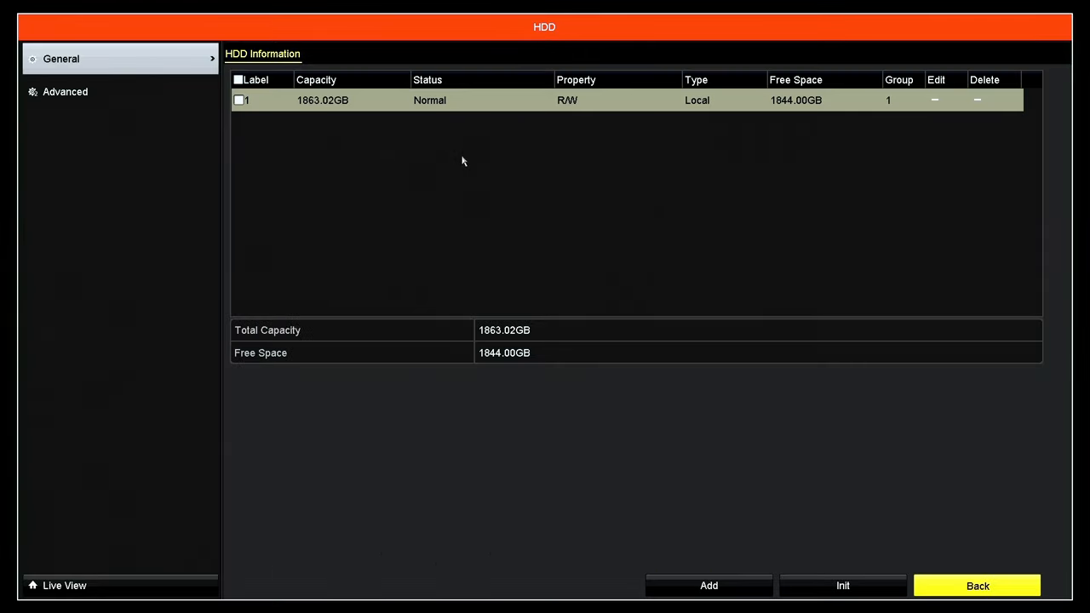
pyautogui.moveTo(412, 196)
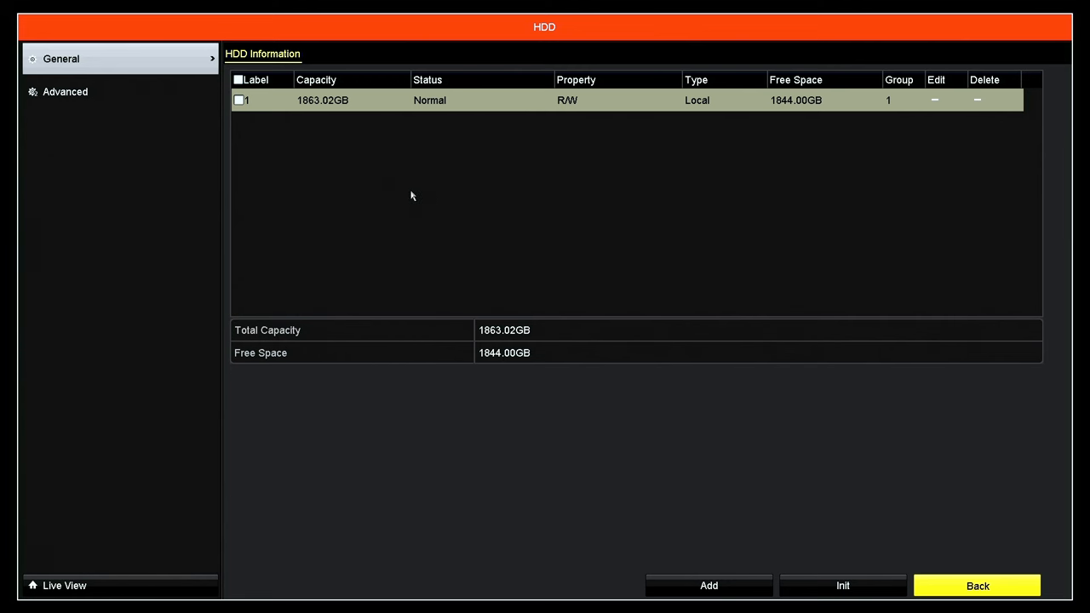
pyautogui.moveTo(402, 187)
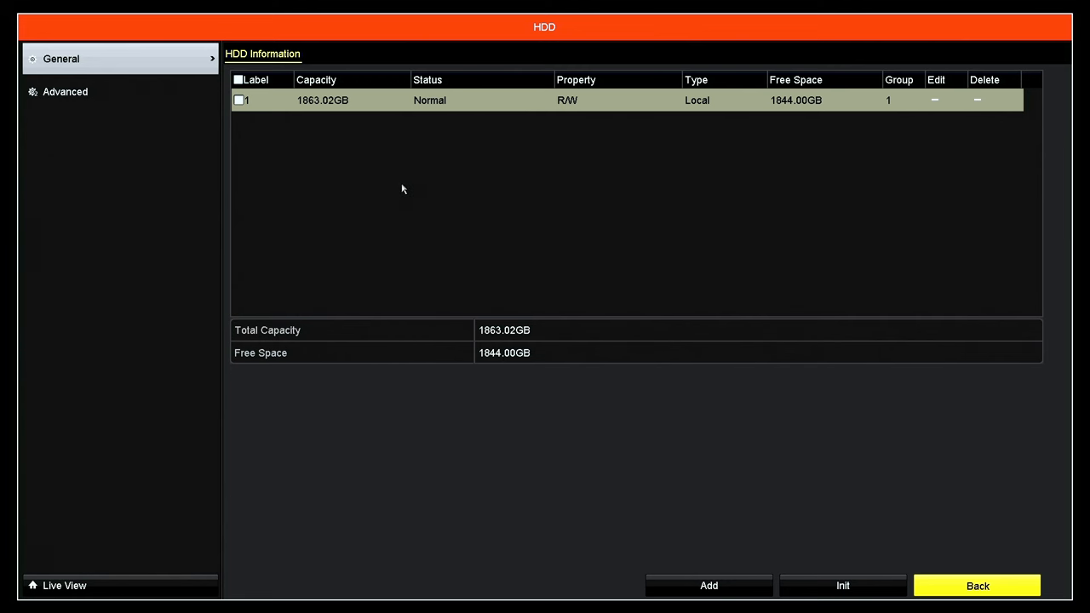
pyautogui.moveTo(349, 149)
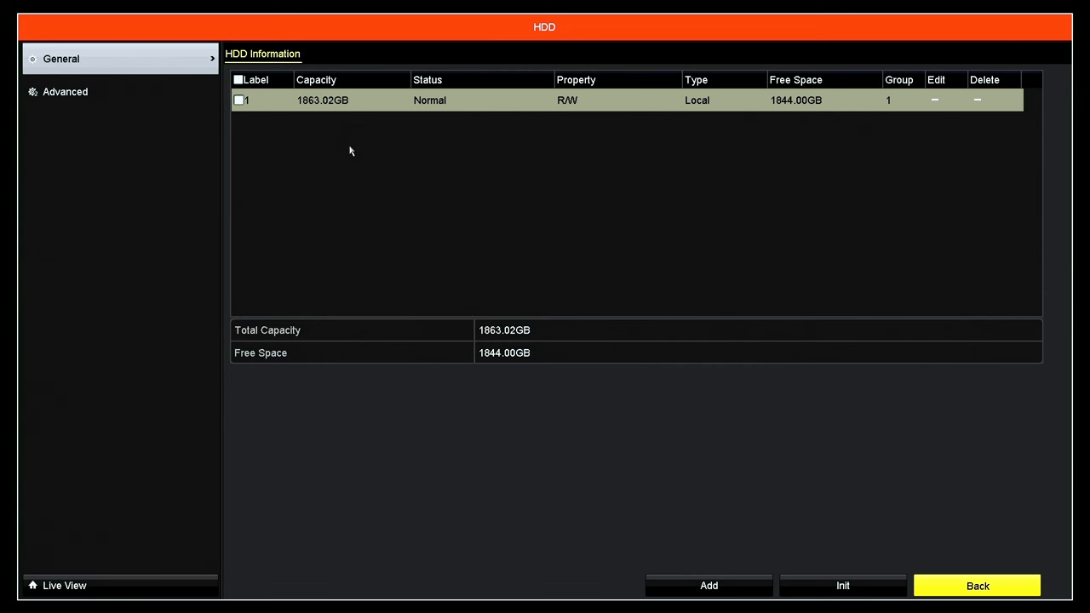
pyautogui.moveTo(390, 143)
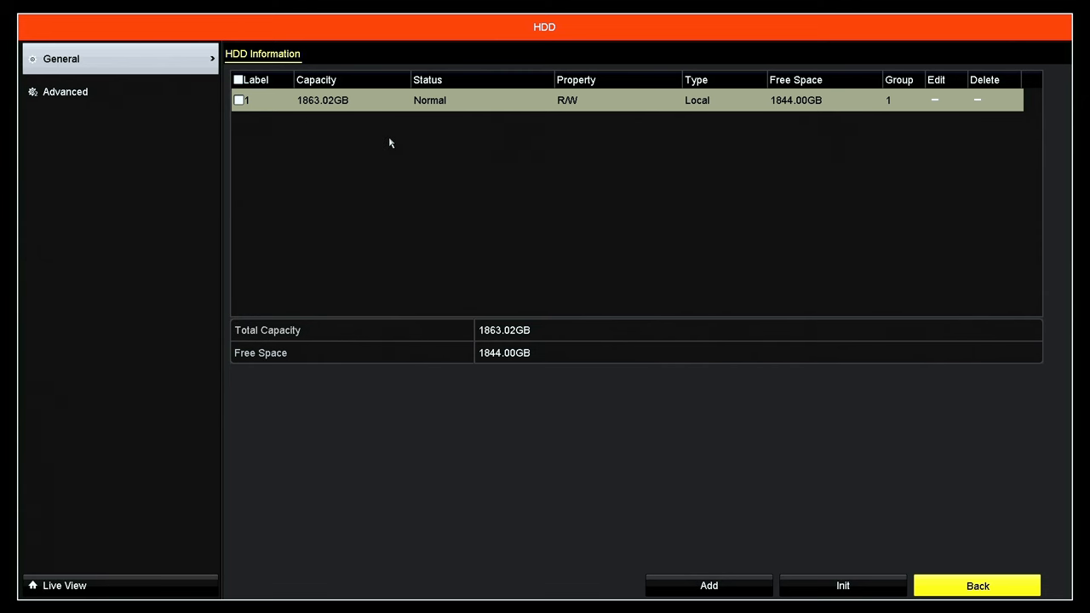
pyautogui.moveTo(391, 153)
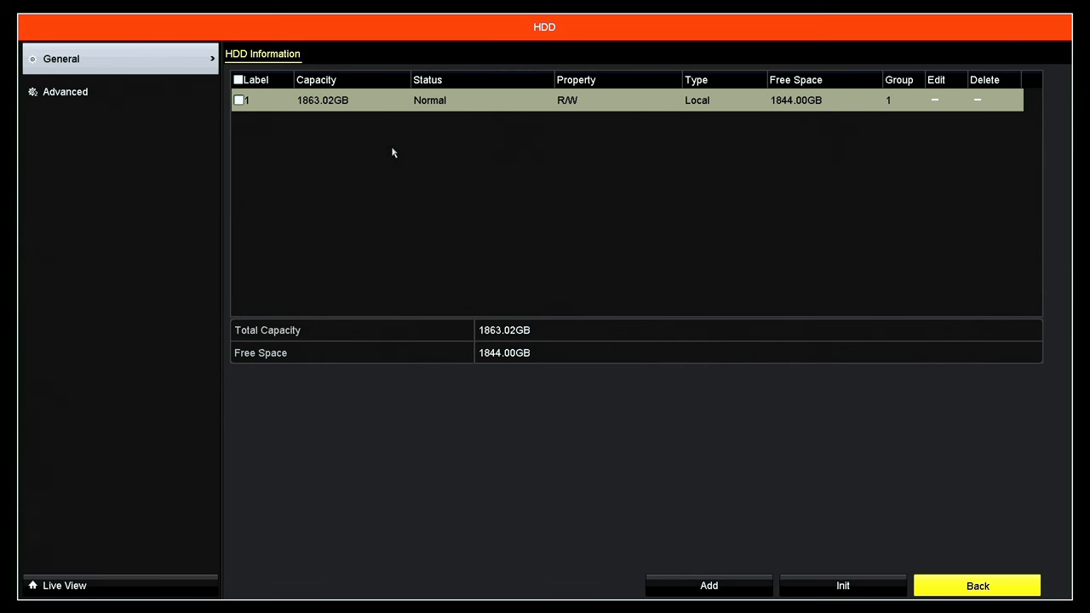
pyautogui.moveTo(477, 184)
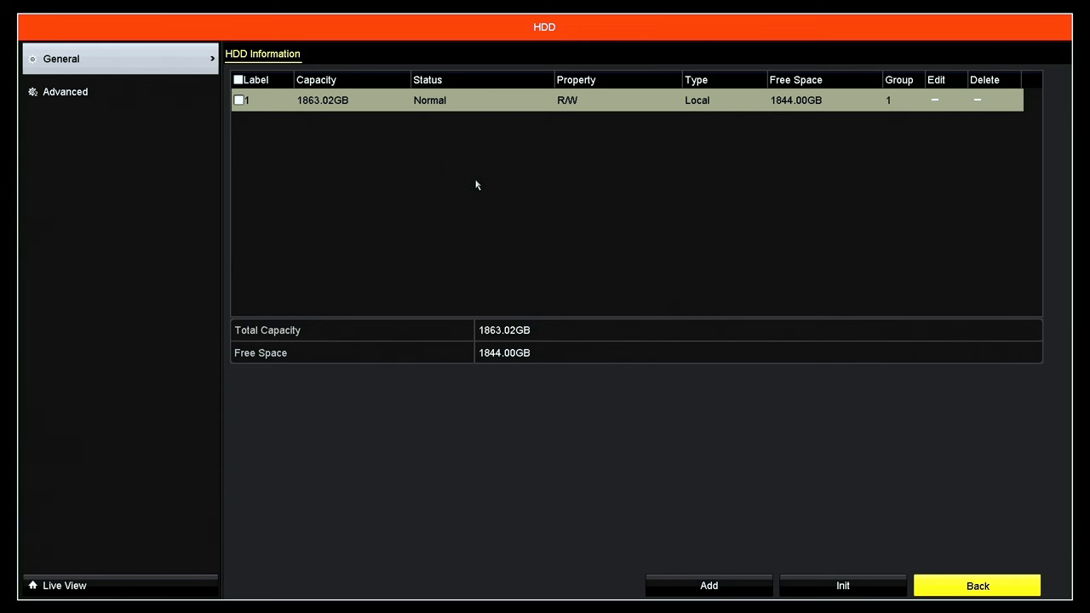
pyautogui.moveTo(744, 431)
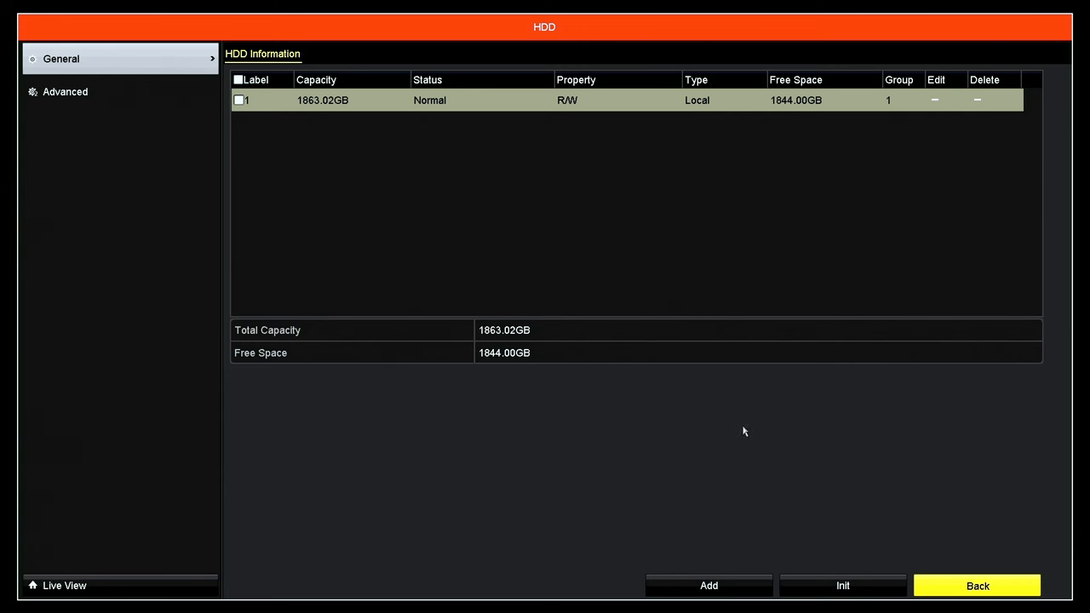
pyautogui.moveTo(841, 586)
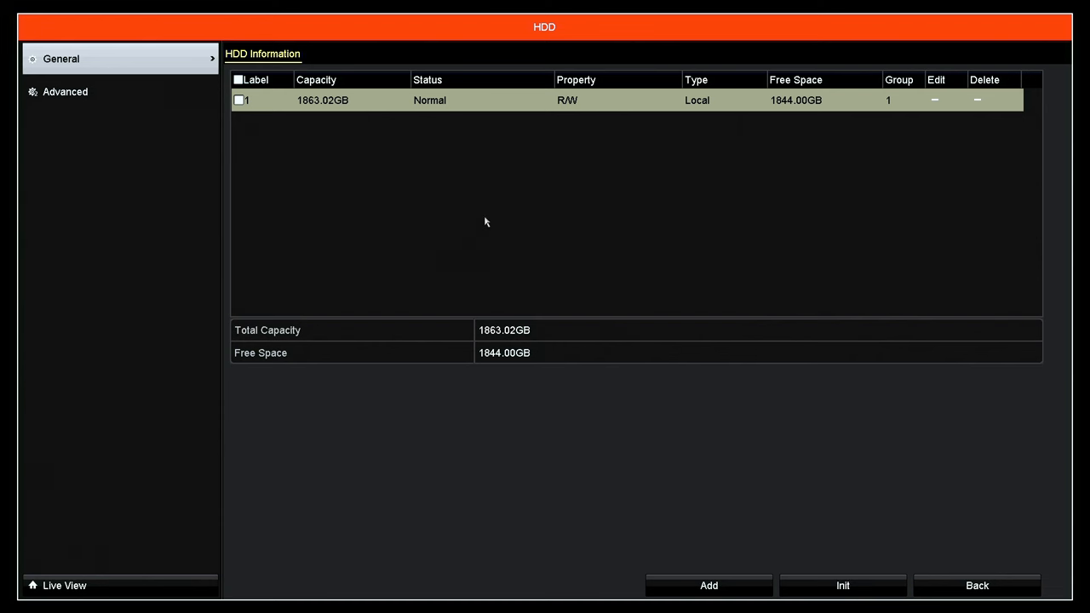
pyautogui.click(239, 98)
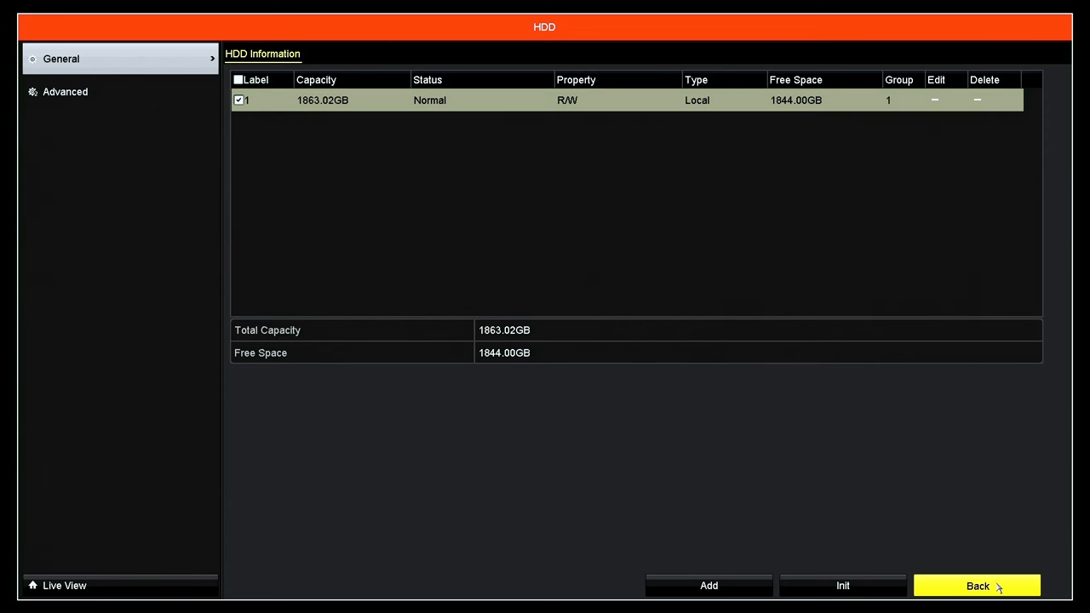
pyautogui.click(977, 586)
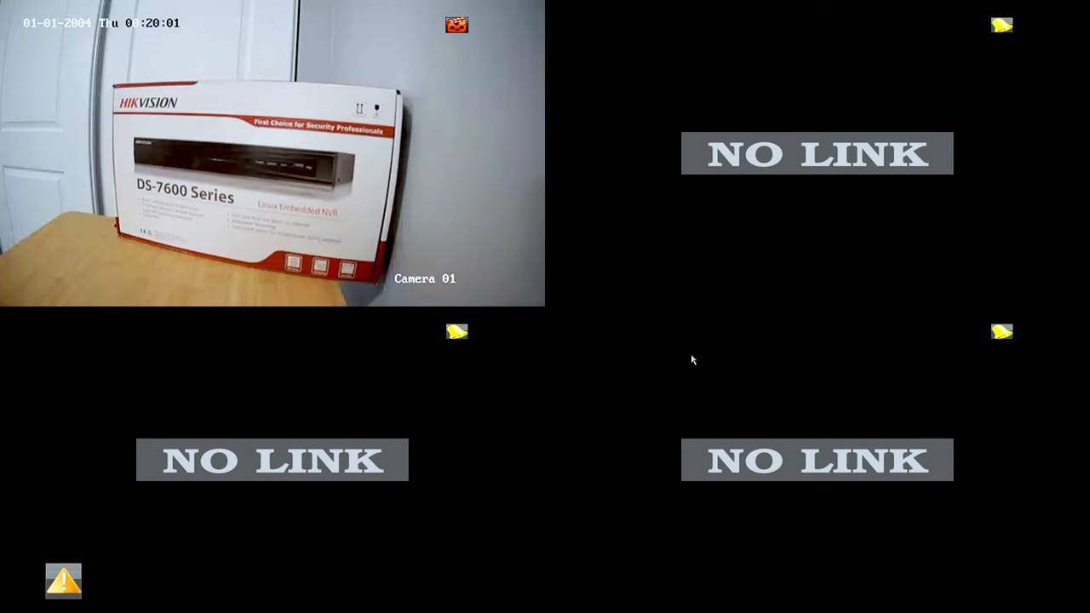